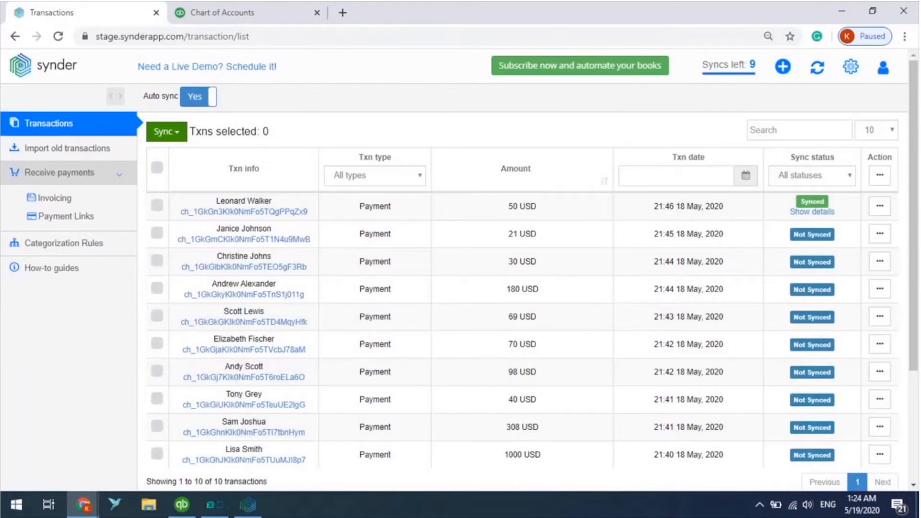
mouse_move(102, 115)
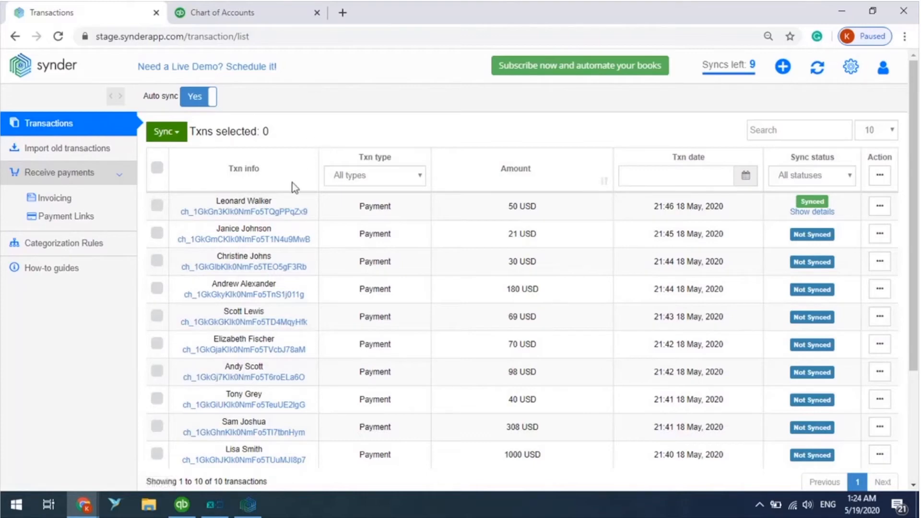
mouse_move(552, 449)
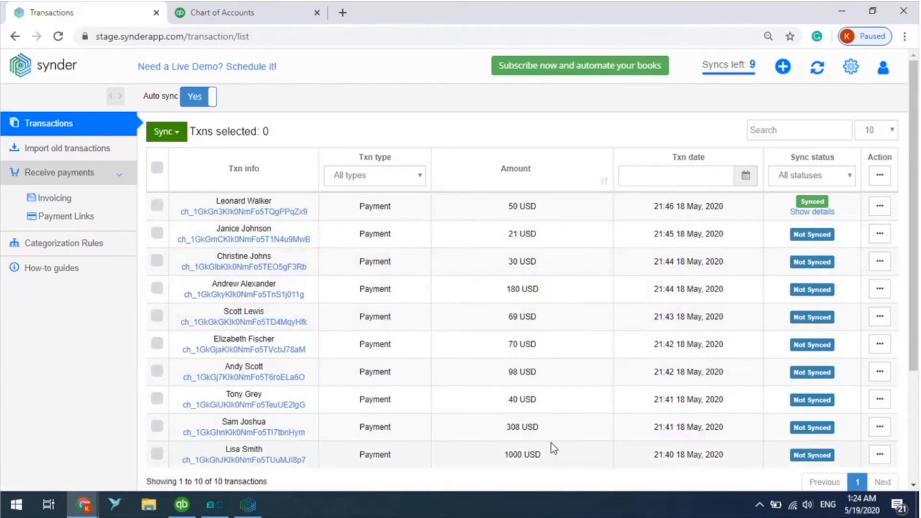
mouse_move(427, 350)
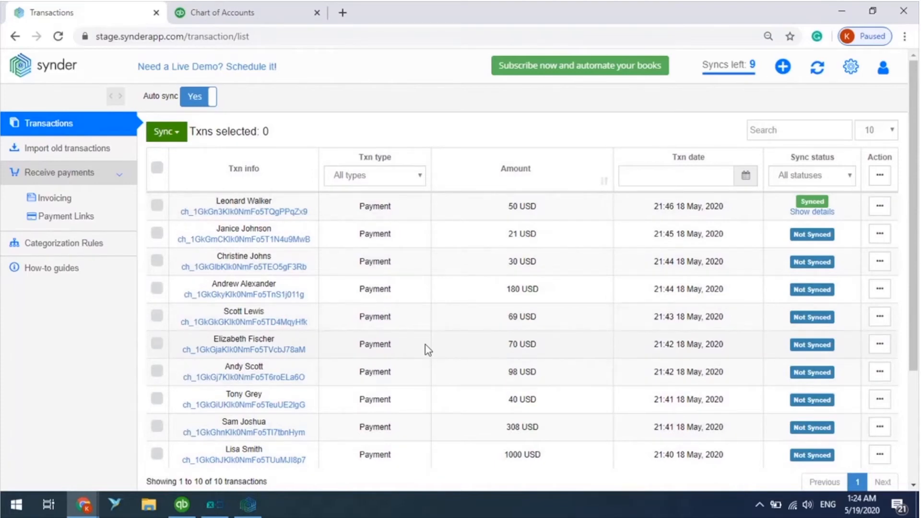
mouse_move(813, 191)
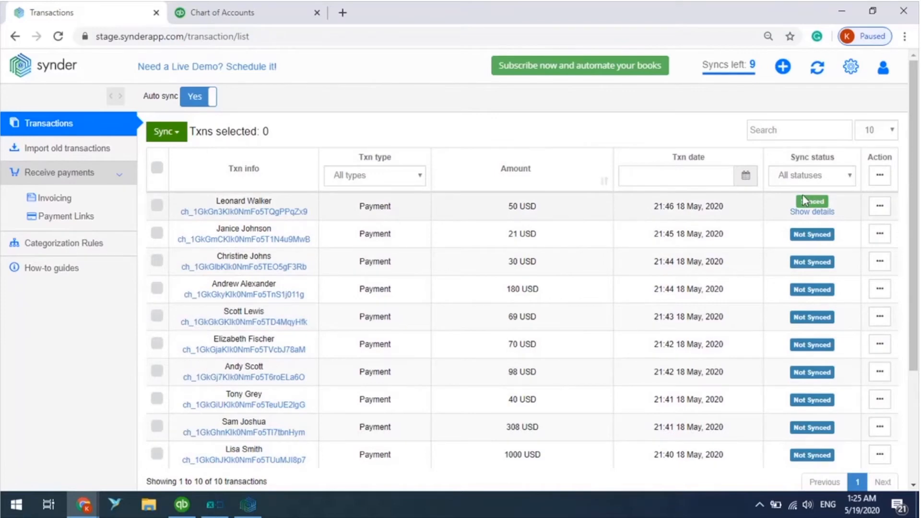
left_click(156, 232)
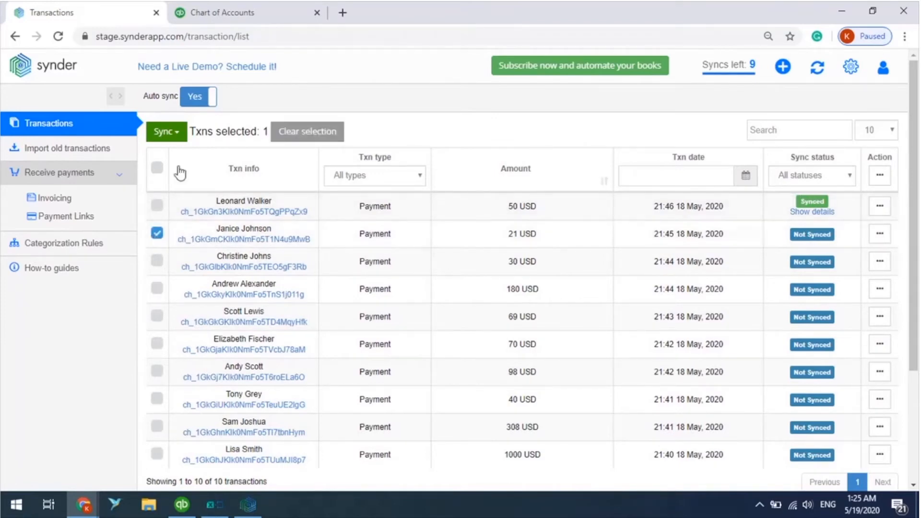
left_click(165, 132)
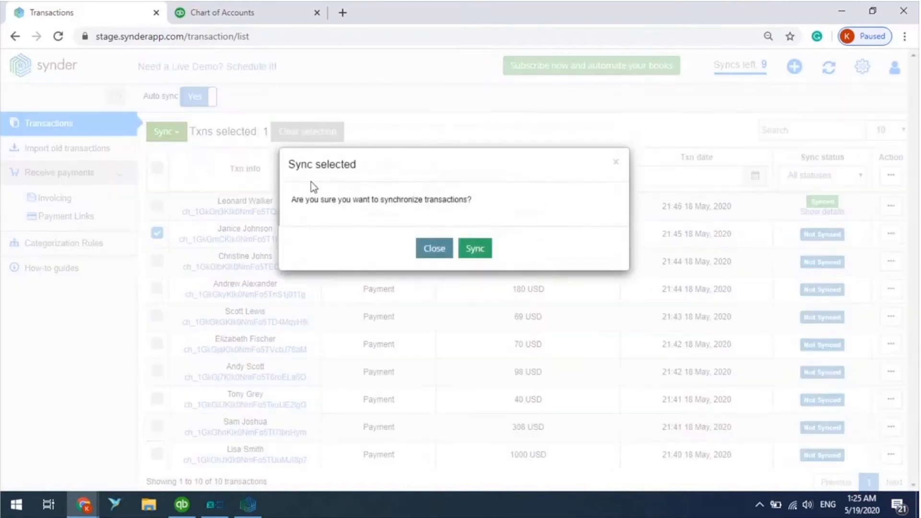
left_click(474, 248)
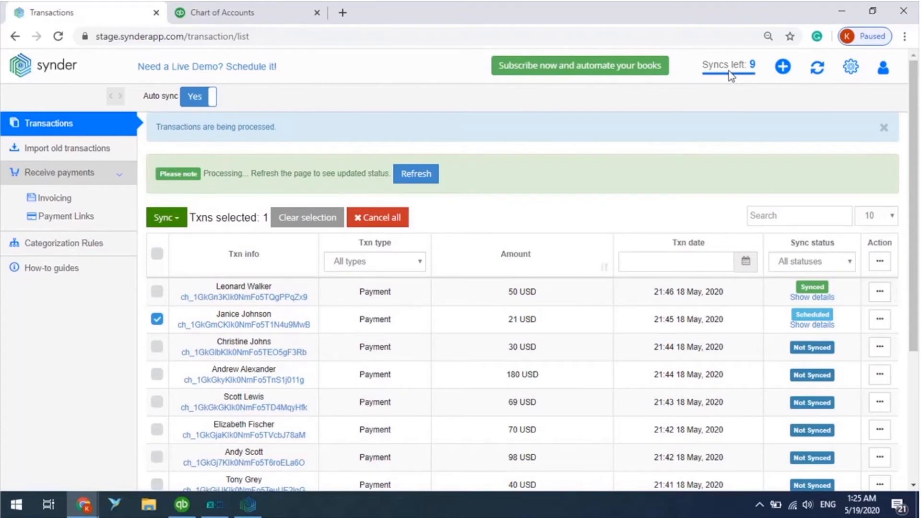
mouse_move(408, 178)
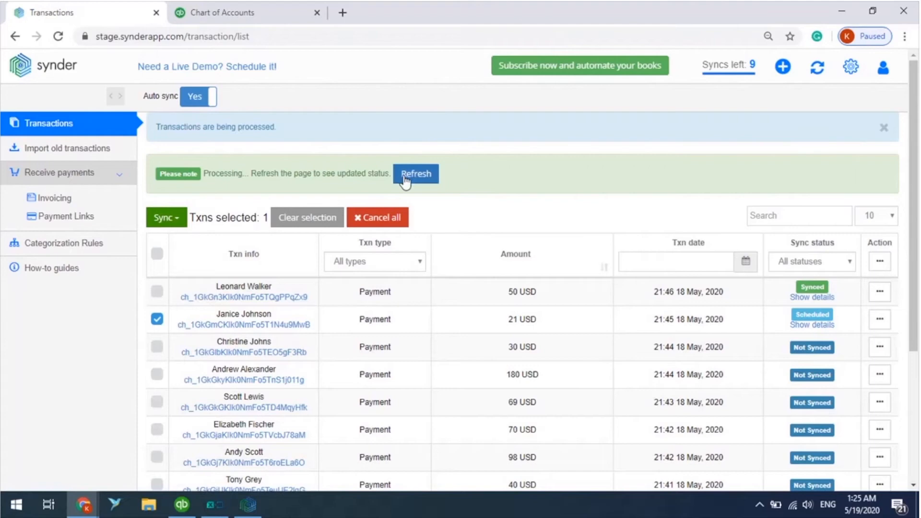
left_click(416, 173)
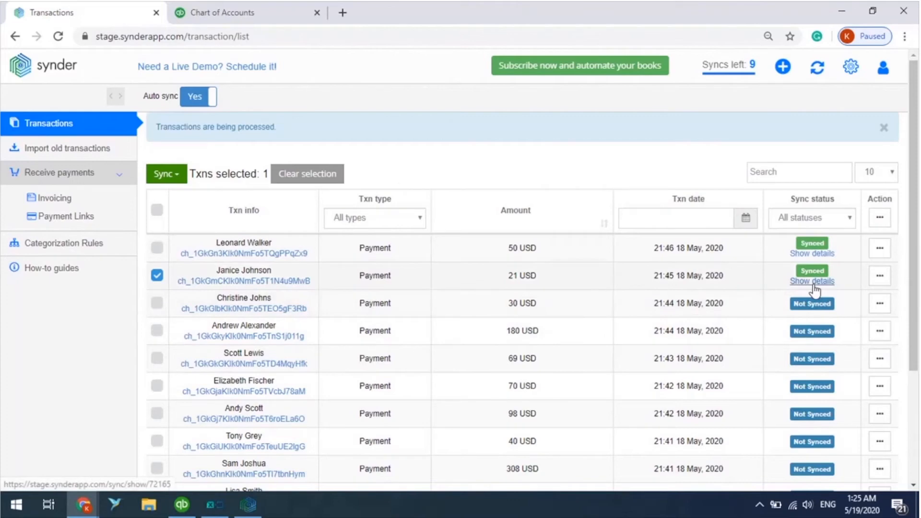
Open the payment's sync details, then its created Expense and Sales Receipt in QuickBooks.
left_click(812, 281)
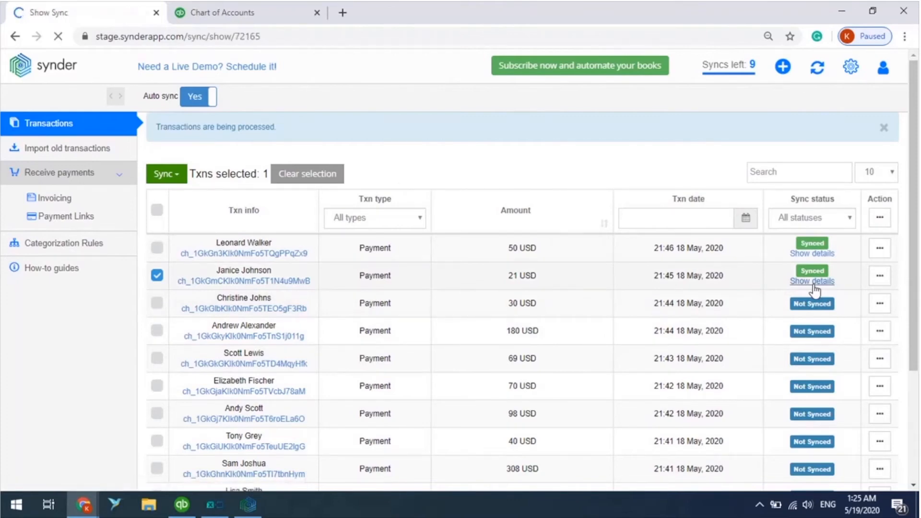
left_click(812, 281)
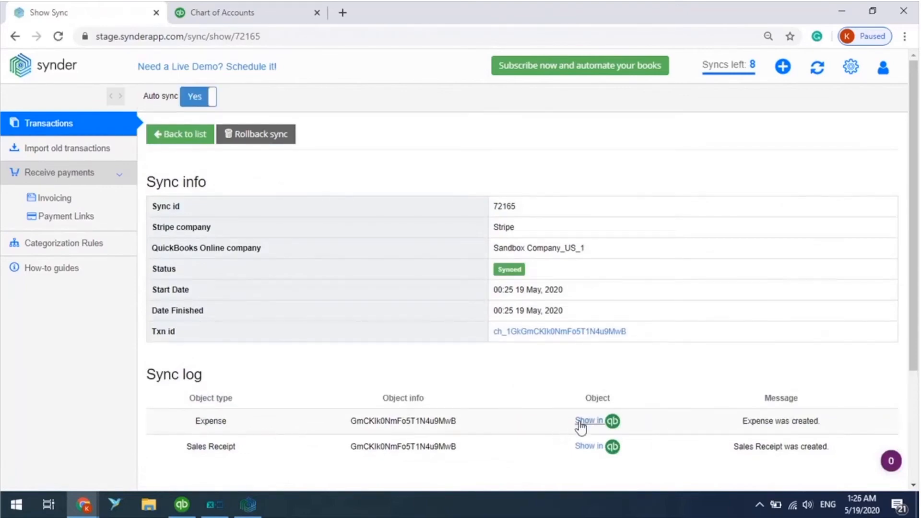
left_click(589, 421)
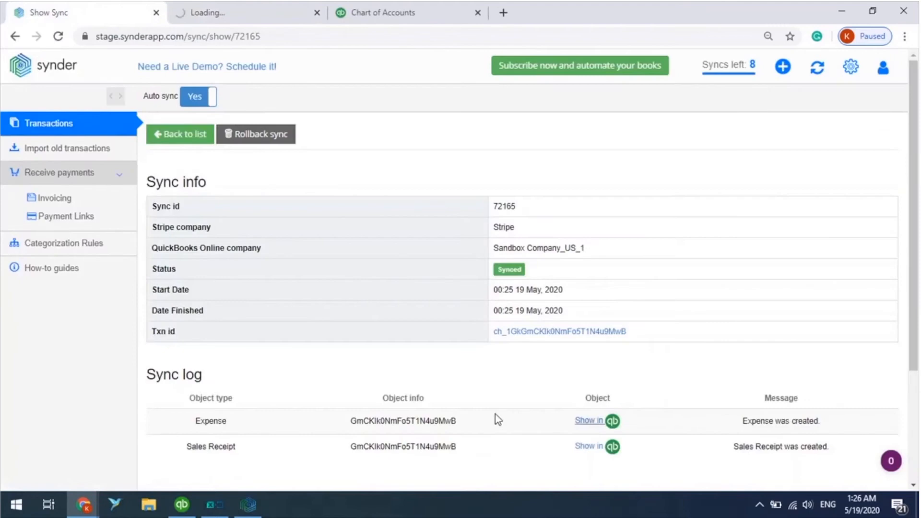
left_click(598, 446)
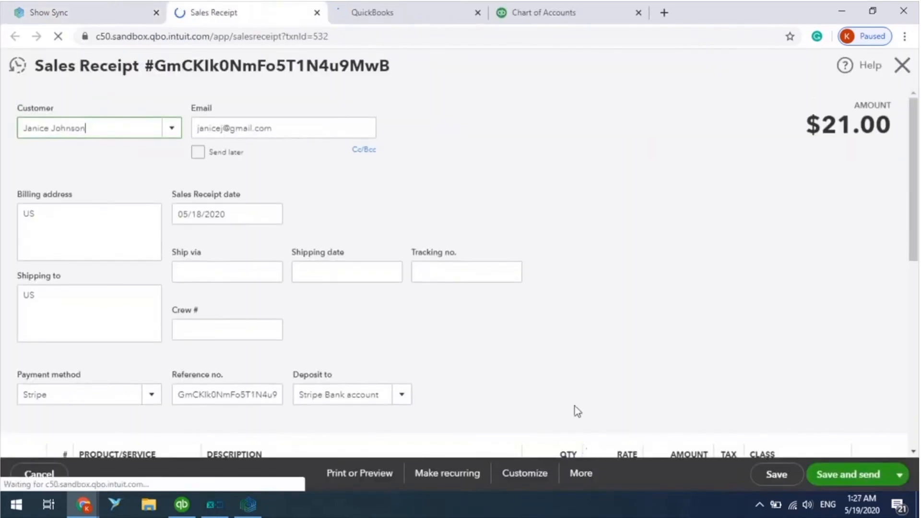
Scroll through the $21.00 sales receipt and $0.91 Stripe fee expense in QuickBooks.
scroll("down", 3)
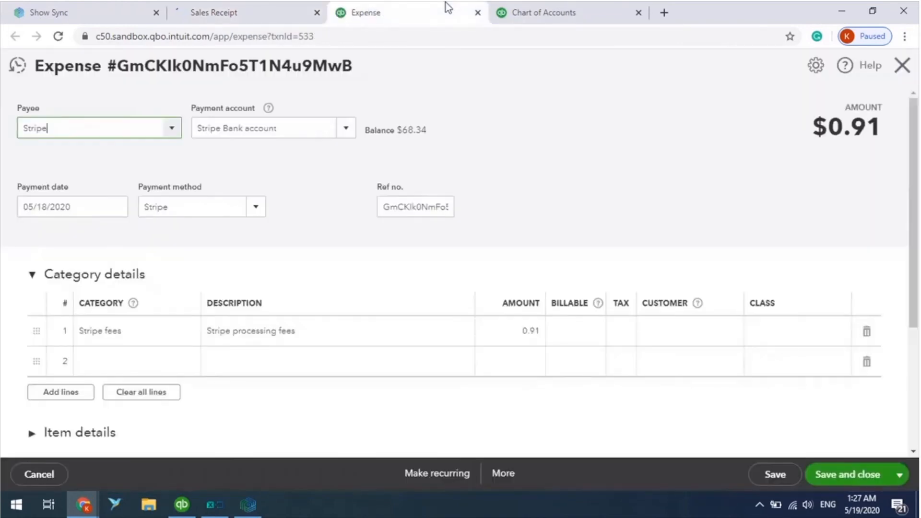
mouse_move(623, 170)
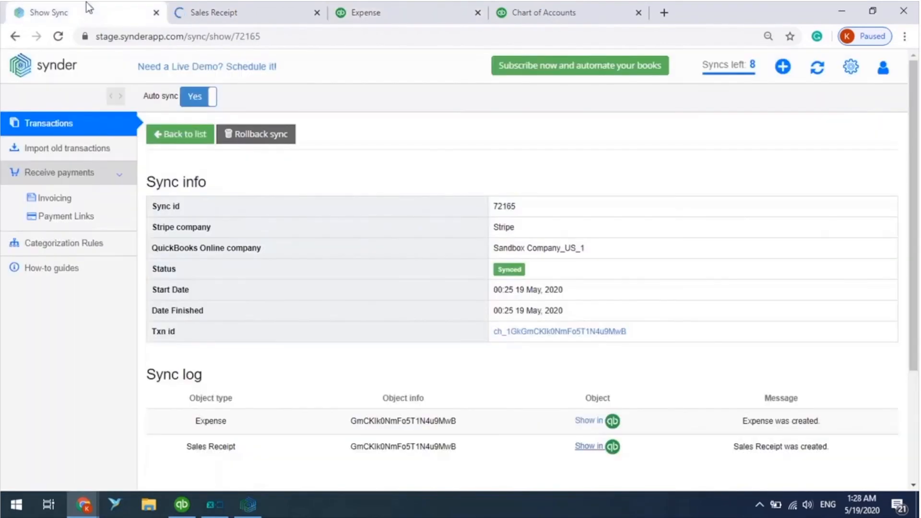
Roll back the 21 USD payment's sync, confirming in the Rollback sync dialog.
left_click(180, 133)
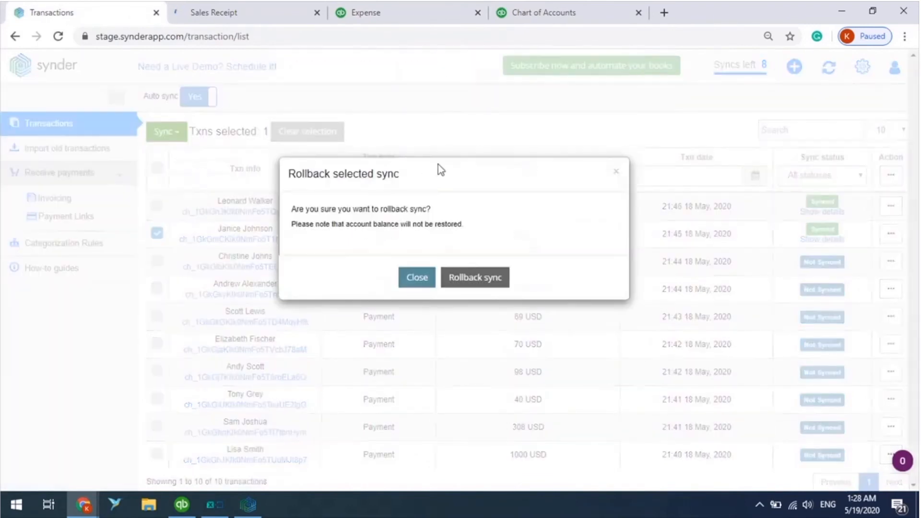
left_click(475, 277)
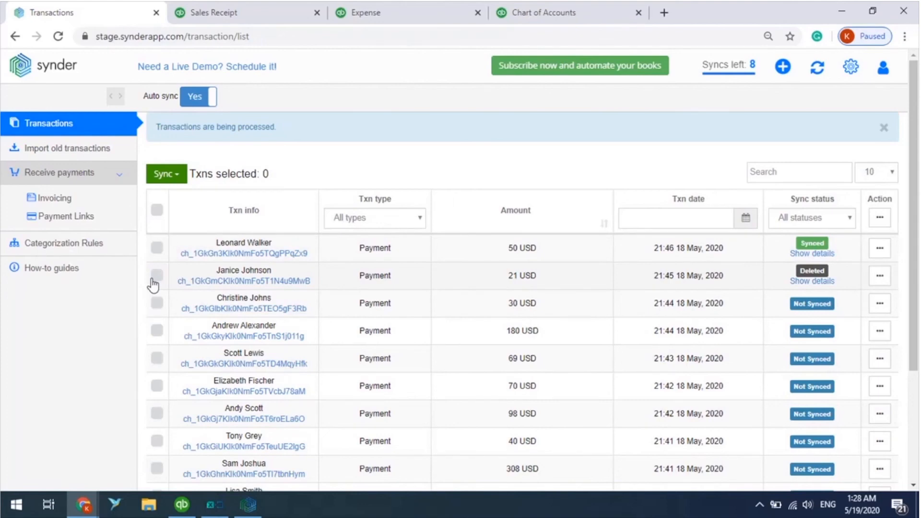
mouse_move(204, 301)
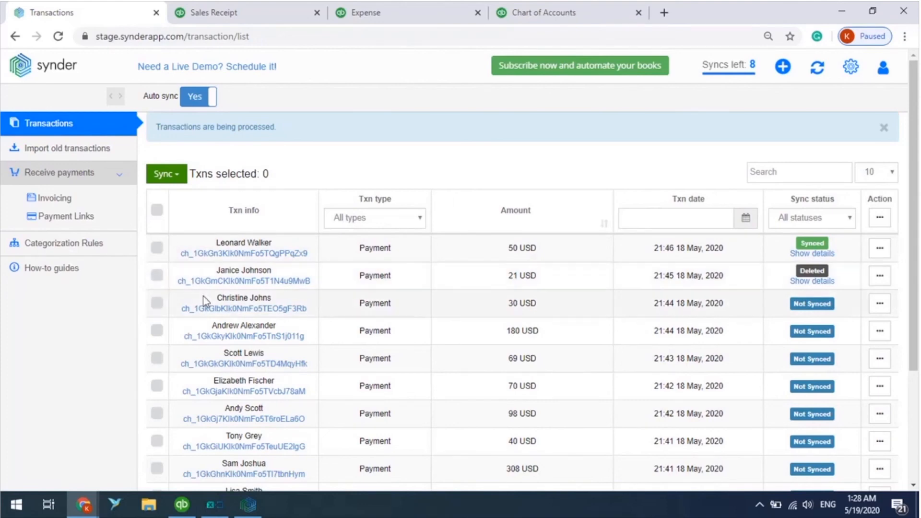